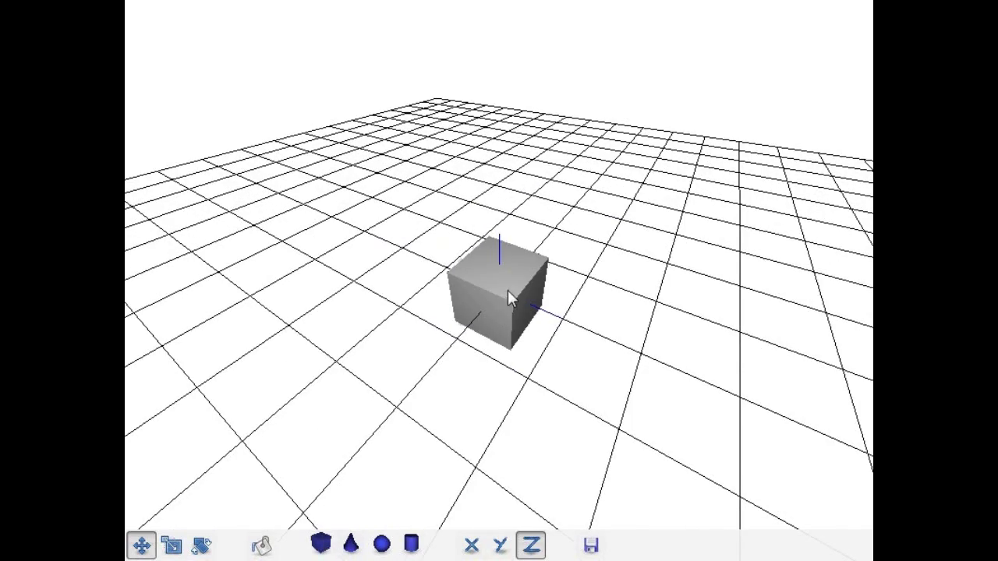
- Move the cube aside, add a cylinder, and stretch it into a tall tapered column
{"action": "left_click_drag", "start_coordinate": [507, 296], "coordinate": [616, 343]}
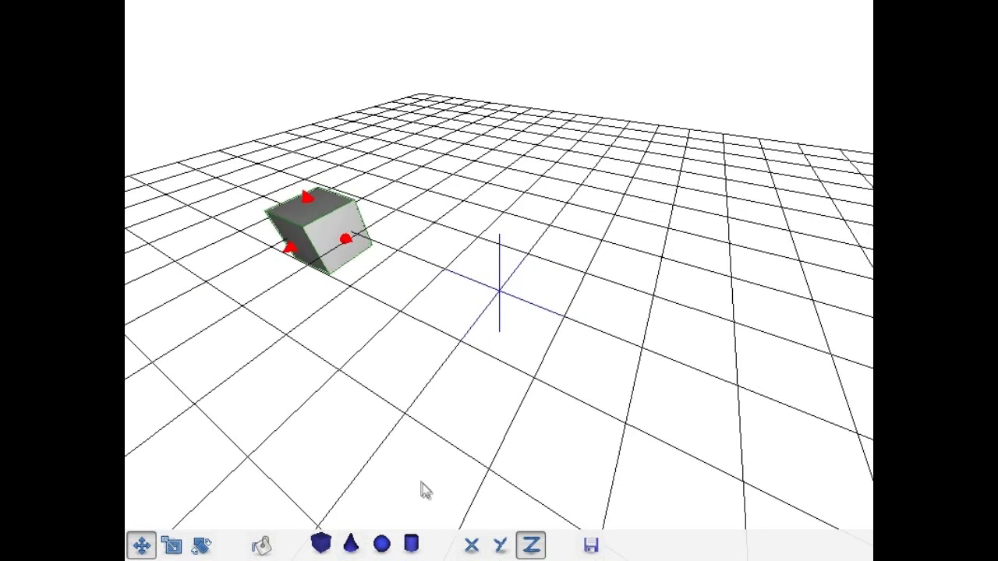
{"action": "left_click", "coordinate": [410, 544]}
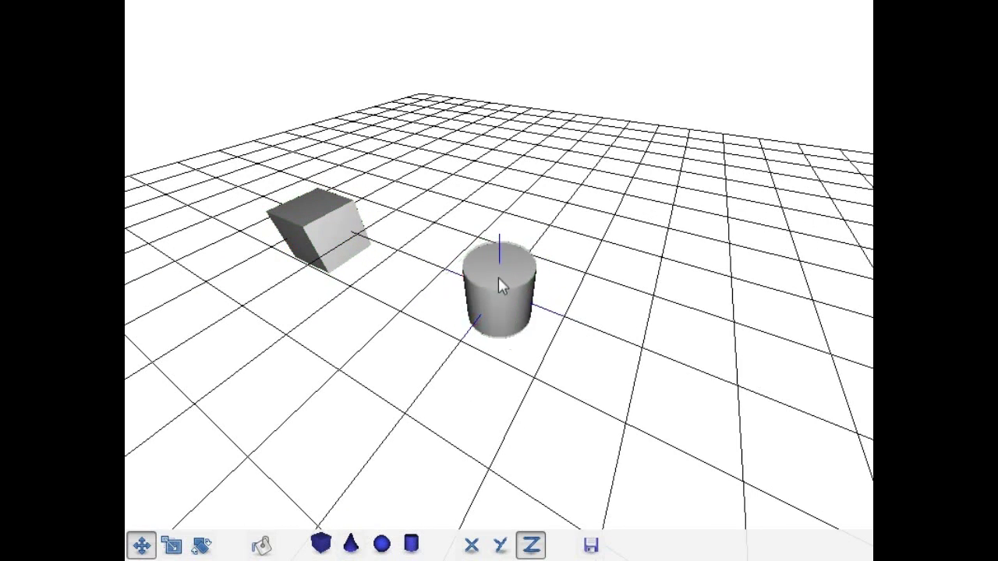
{"action": "left_click", "coordinate": [499, 292]}
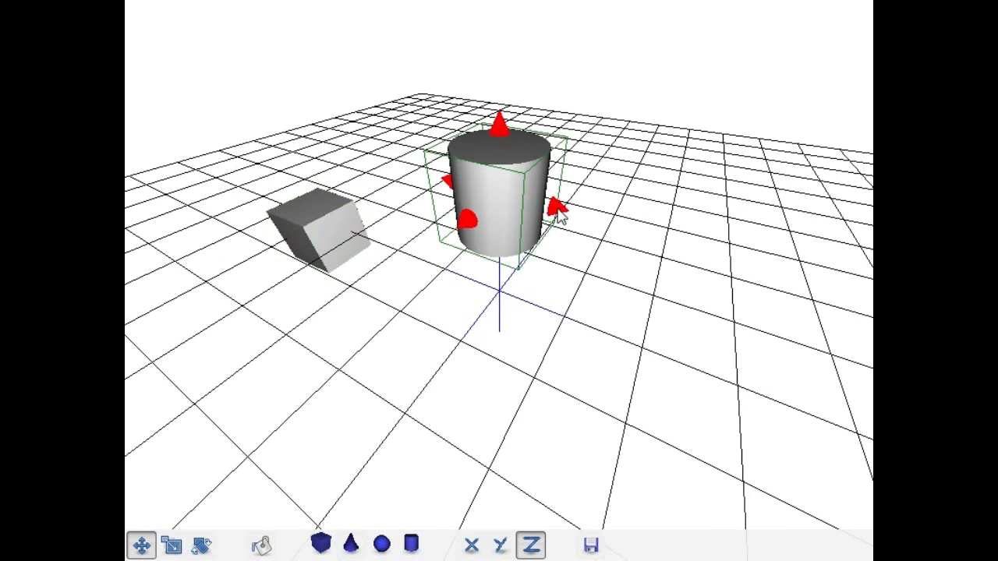
{"action": "left_click_drag", "start_coordinate": [558, 207], "coordinate": [378, 198]}
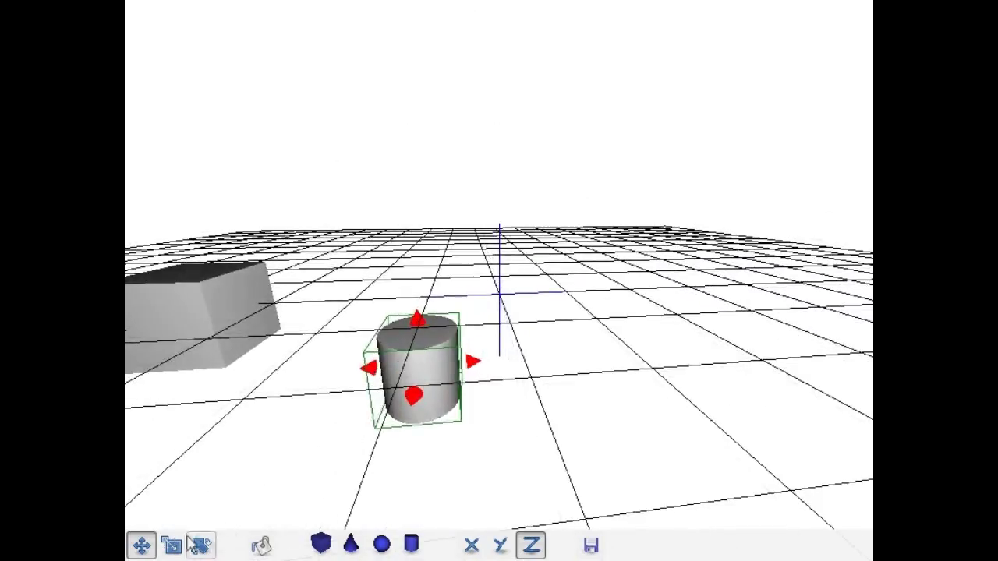
{"action": "left_click", "coordinate": [170, 544]}
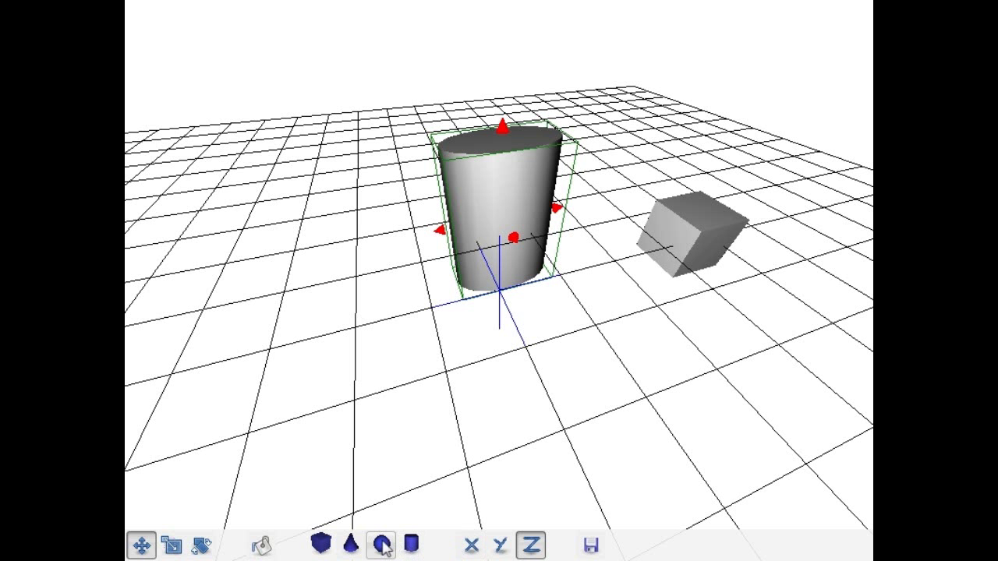
- Add a sphere to the scene with the bottom-toolbar sphere tool
{"action": "left_click", "coordinate": [382, 546]}
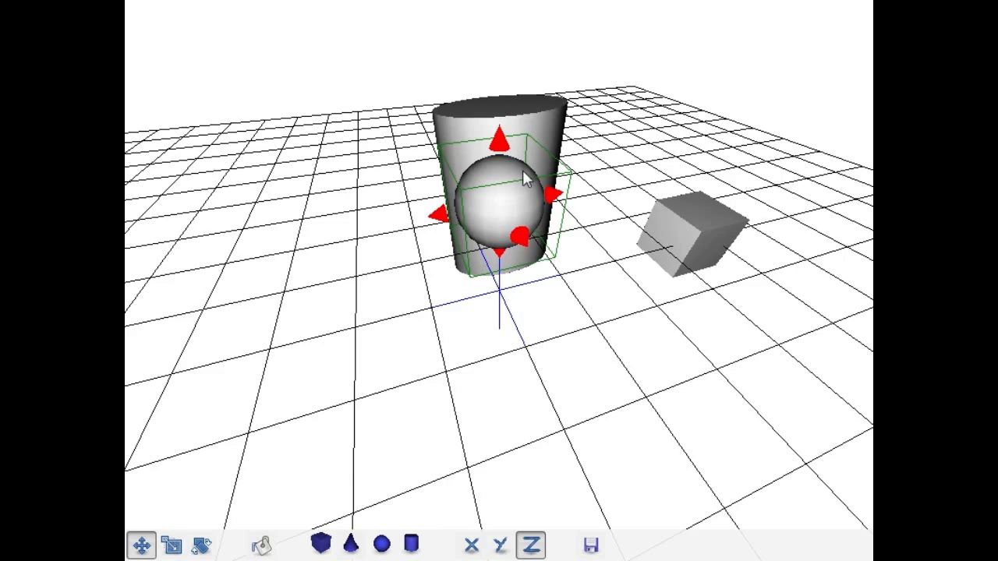
{"action": "mouse_move", "coordinate": [597, 241]}
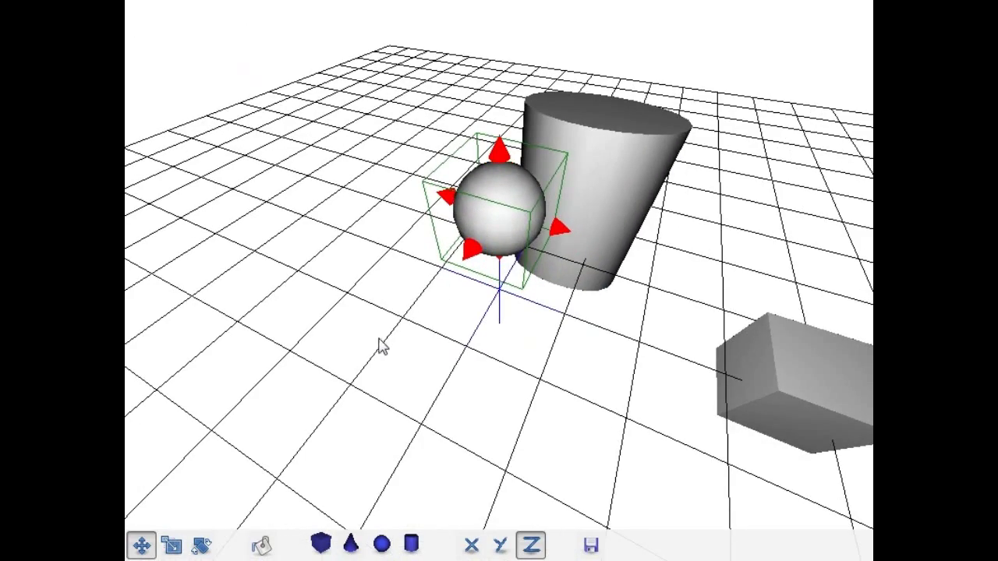
{"action": "mouse_move", "coordinate": [525, 400]}
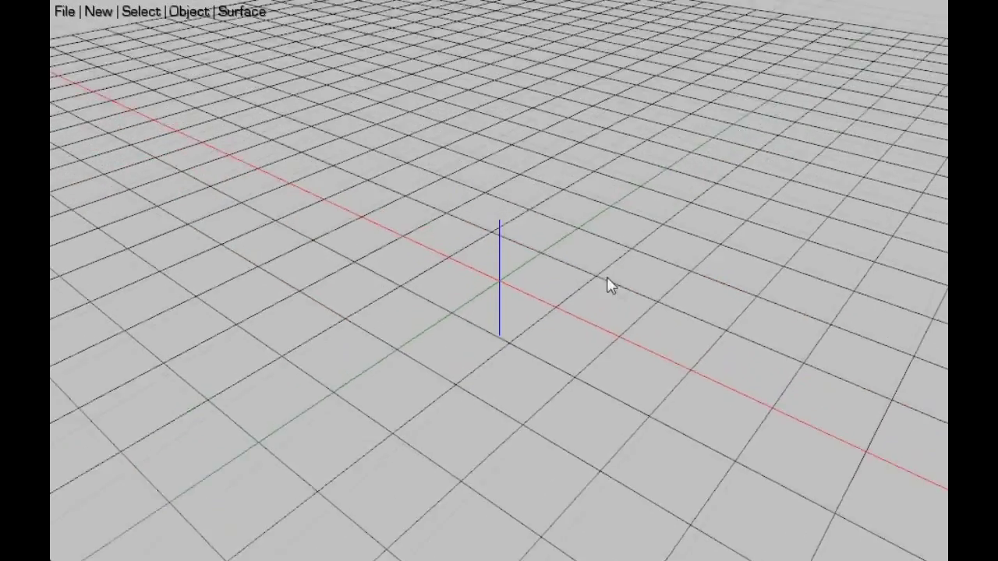
- Orbit the empty grid and create a large box with New > Rectangle
{"action": "left_click_drag", "start_coordinate": [611, 285], "coordinate": [568, 297]}
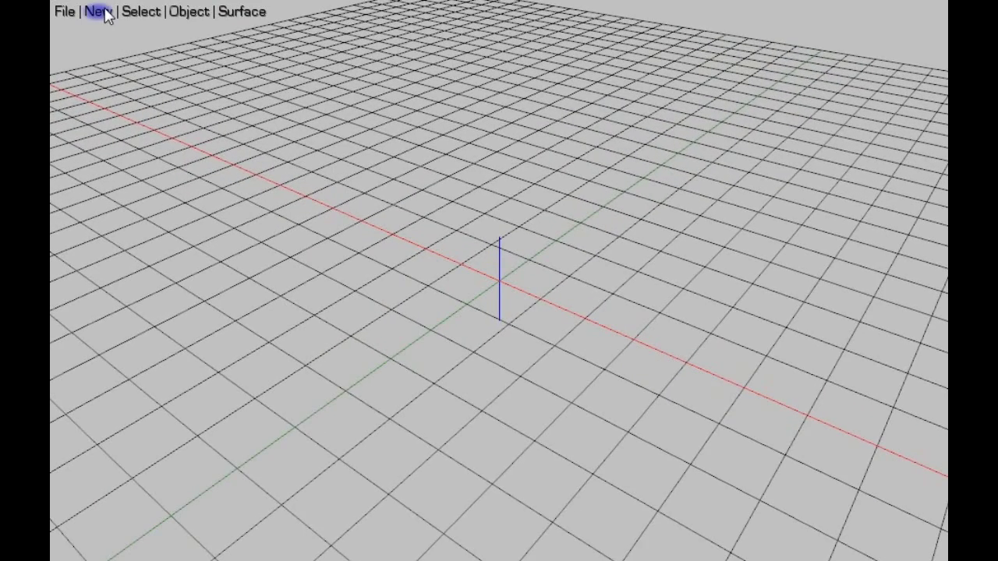
{"action": "left_click", "coordinate": [97, 12]}
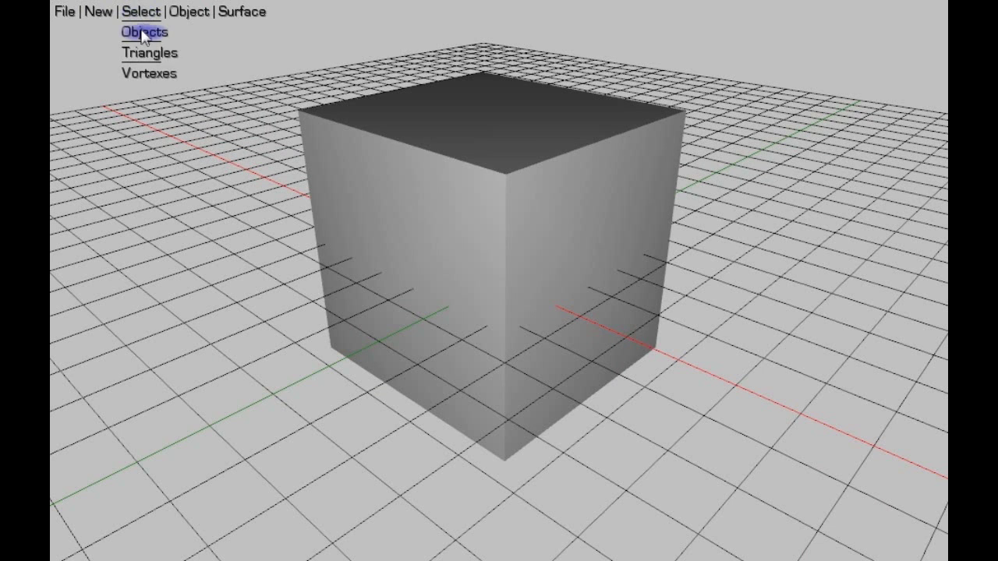
- Select the box as an object and drag its top handle to stretch it taller
{"action": "left_click", "coordinate": [144, 32]}
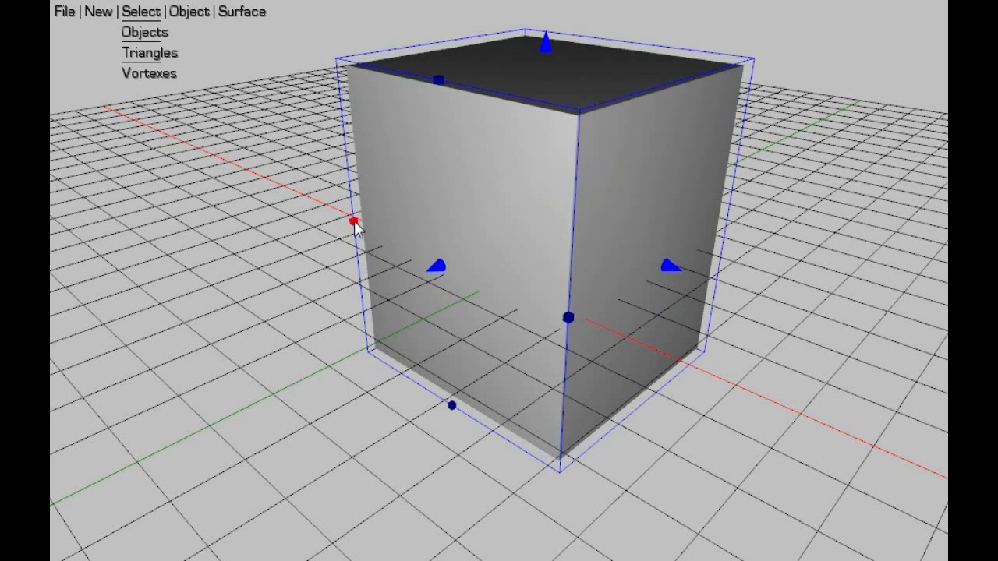
{"action": "left_click_drag", "start_coordinate": [359, 225], "coordinate": [417, 248]}
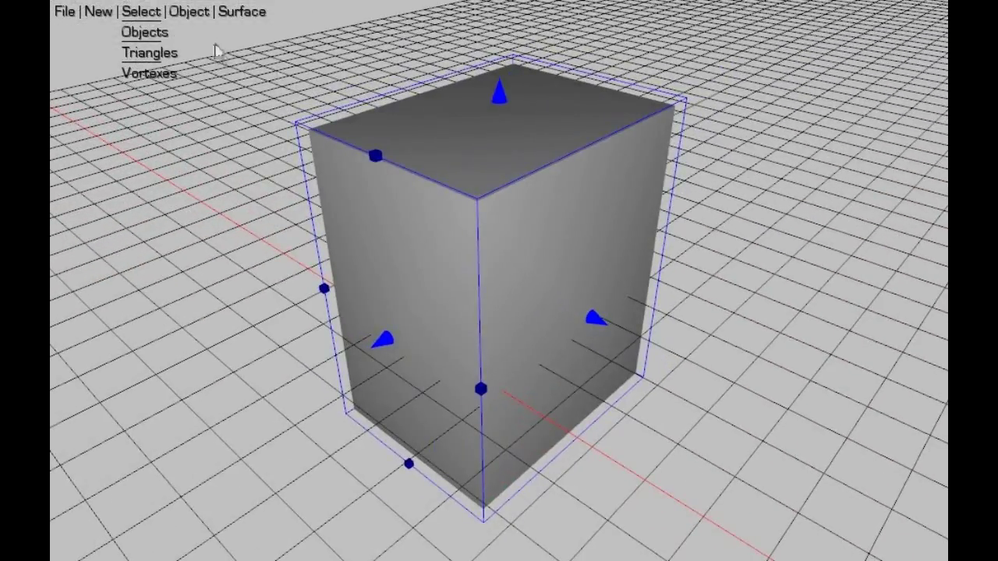
{"action": "mouse_move", "coordinate": [144, 61]}
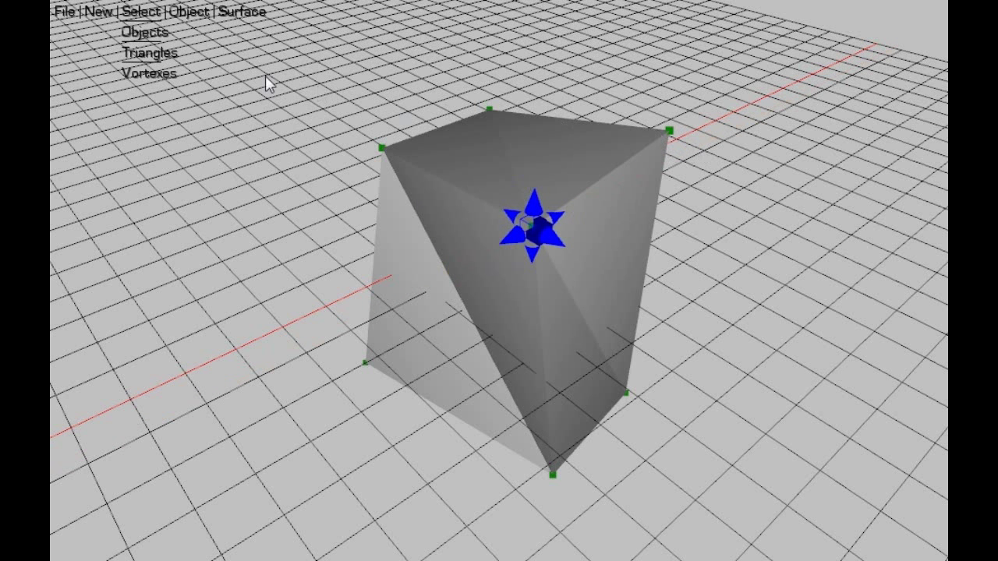
- Switch to triangle selection and pick a side triangle on the box
{"action": "left_click", "coordinate": [479, 160]}
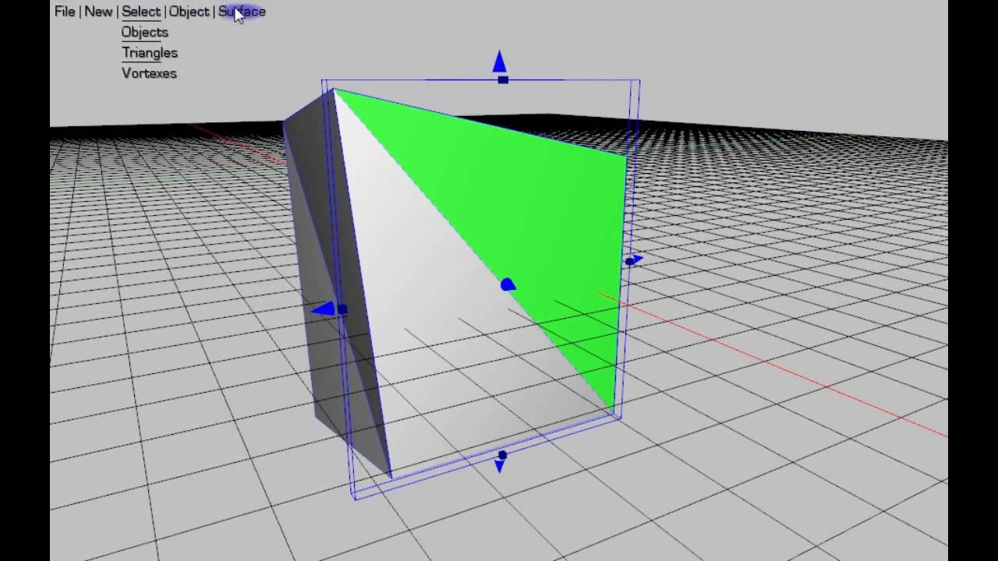
- Use Surface > Extrude to pull the selected side face out into a wedge
{"action": "left_click", "coordinate": [241, 12]}
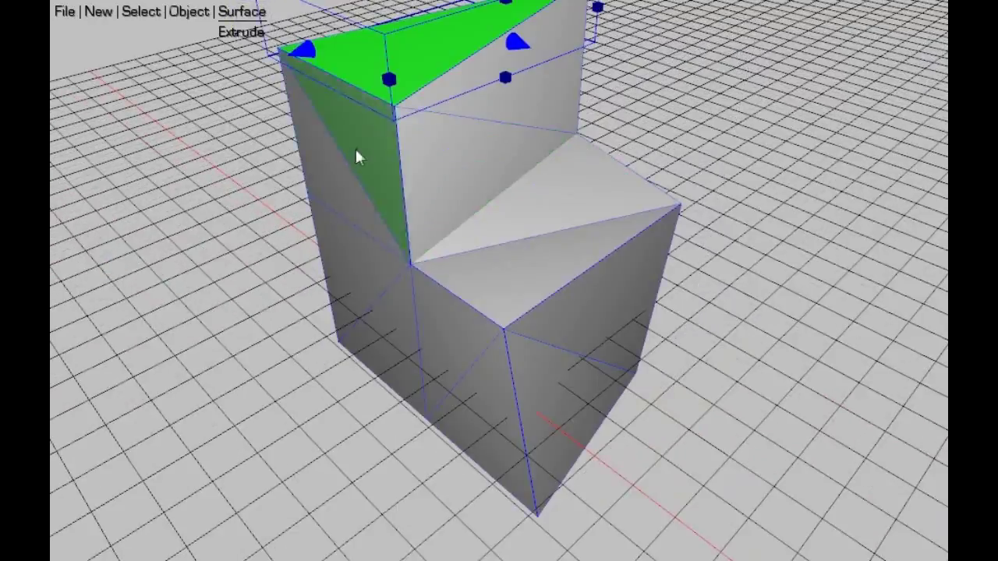
{"action": "left_click_drag", "start_coordinate": [359, 156], "coordinate": [312, 141]}
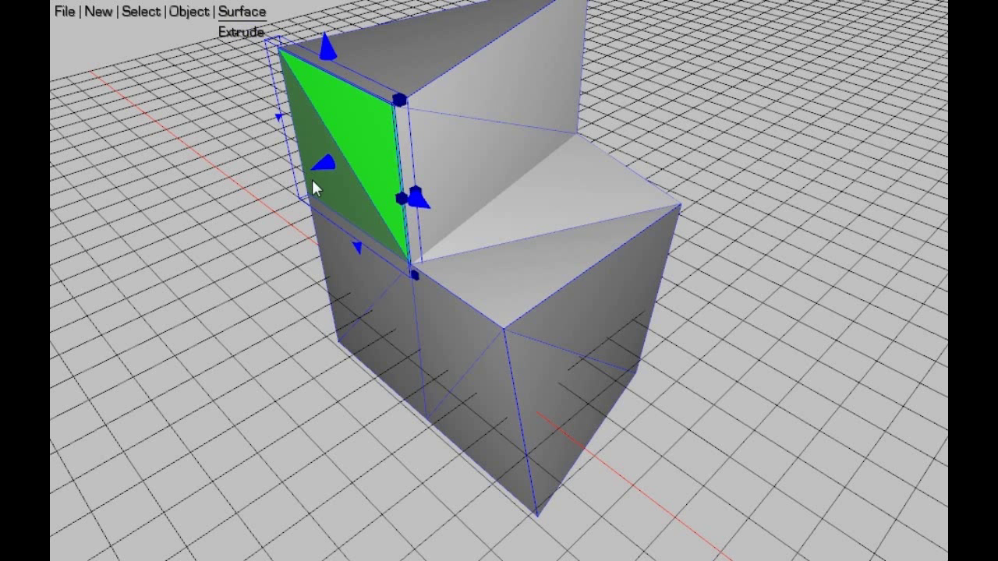
{"action": "left_click_drag", "start_coordinate": [316, 187], "coordinate": [199, 218]}
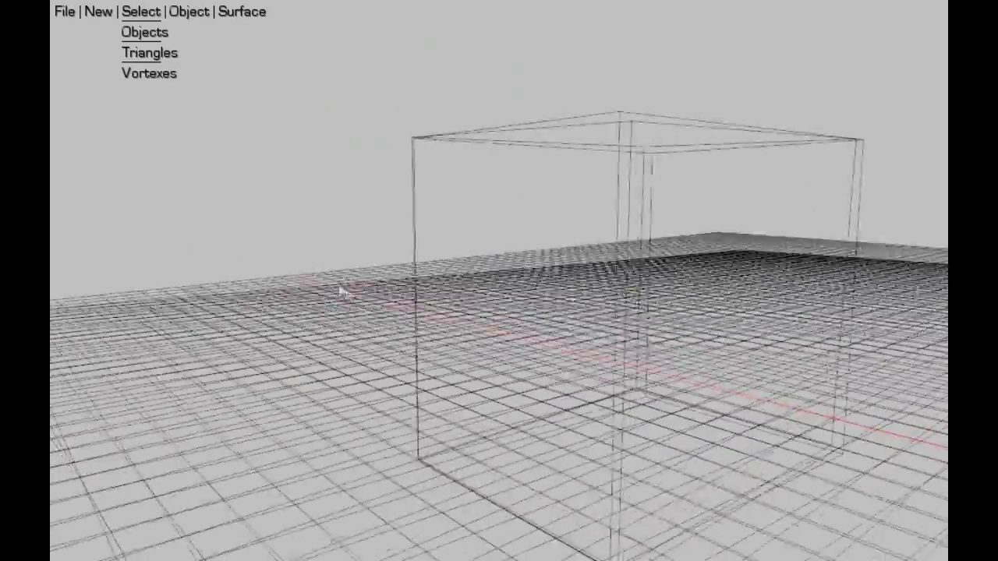
- Select the whole model with Select > Objects, then show the New and Surface menus
{"action": "left_click", "coordinate": [144, 32]}
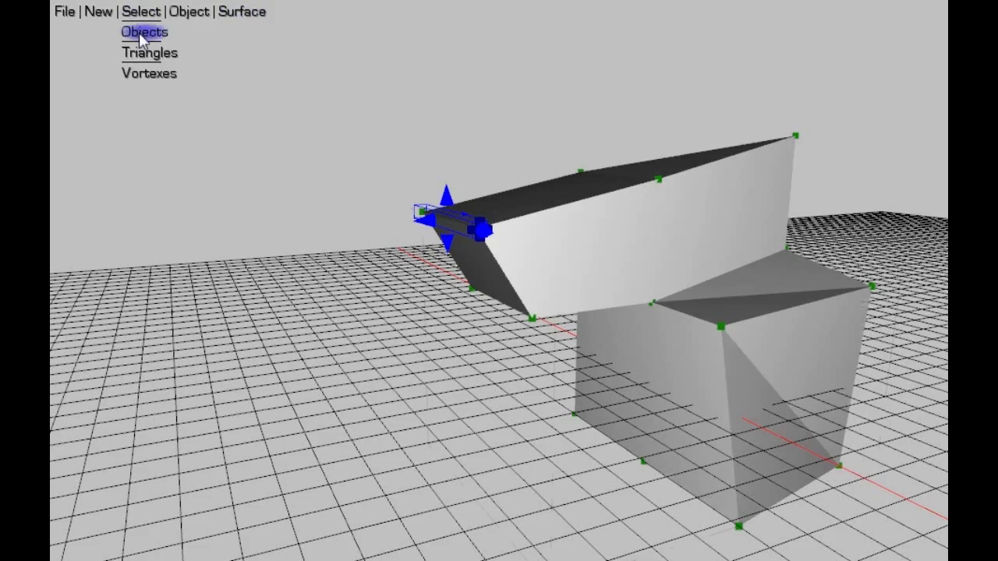
{"action": "left_click", "coordinate": [144, 32]}
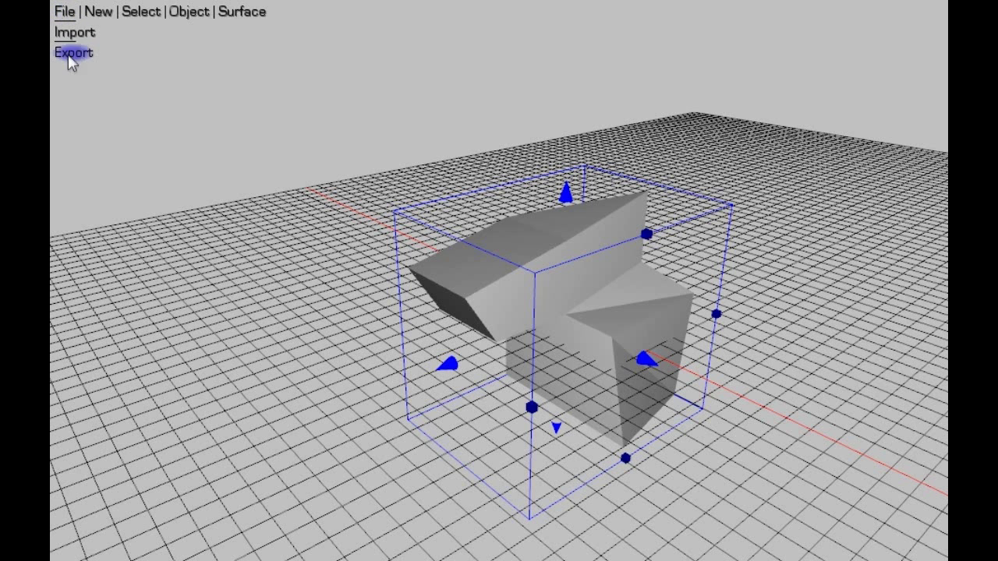
{"action": "left_click", "coordinate": [142, 11]}
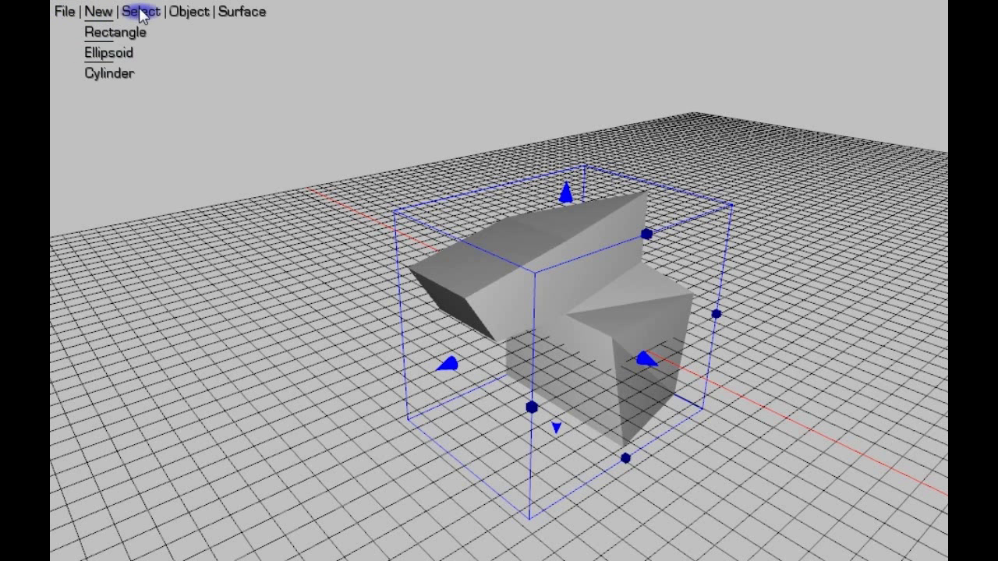
{"action": "left_click", "coordinate": [243, 12]}
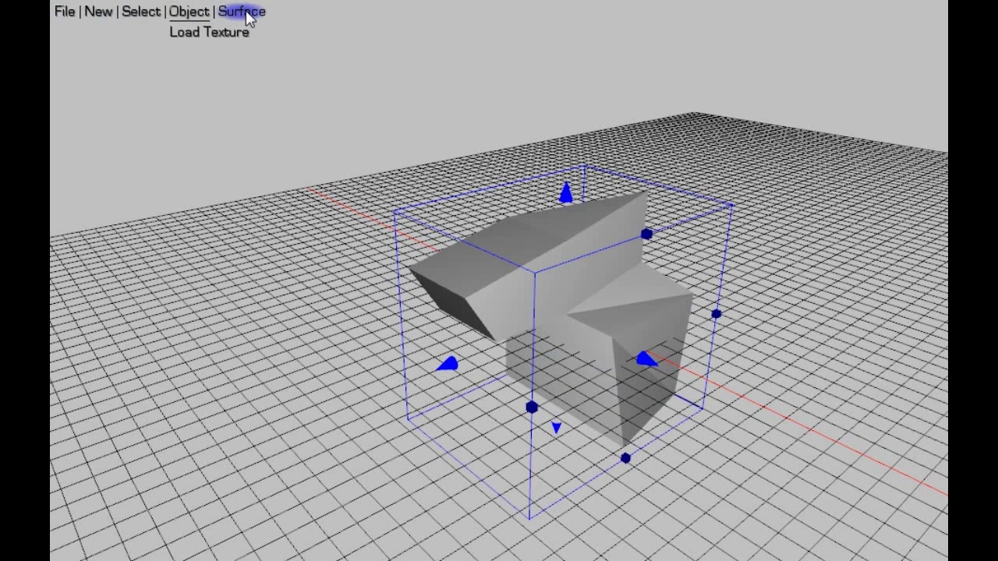